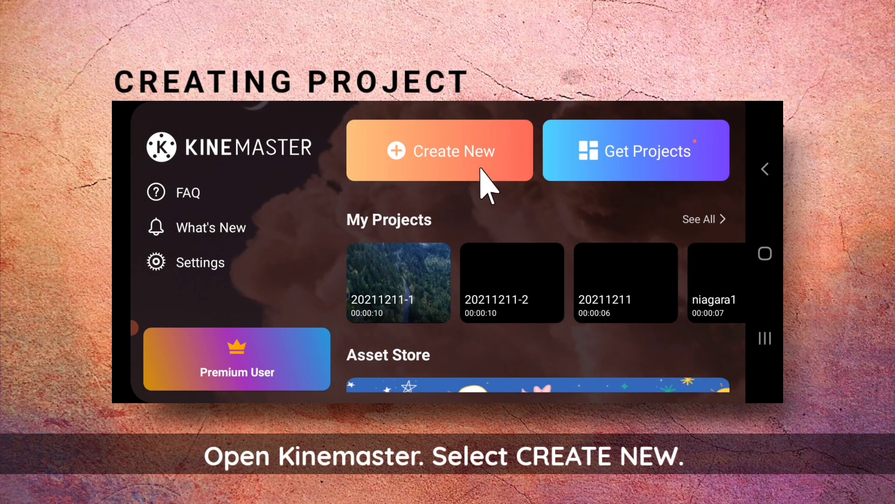
Step: Create a new 16:9 project and add the solid black background image, lengthened to about ten seconds
left_click(439, 150)
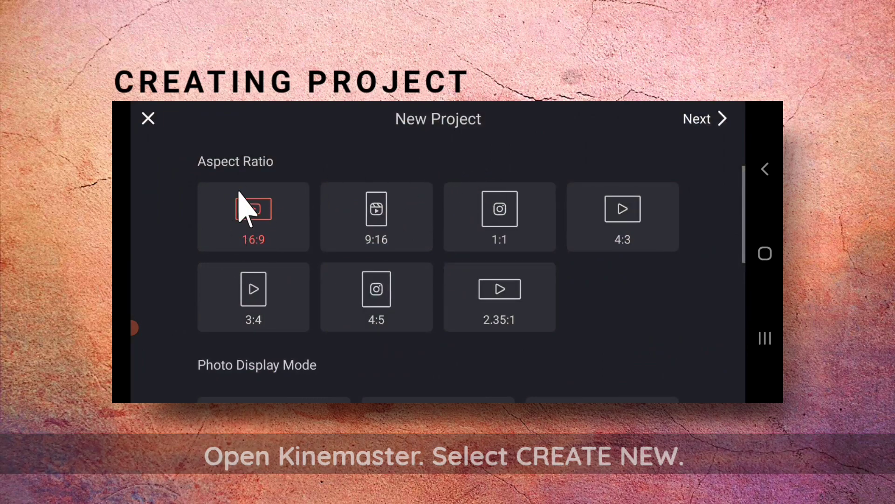
left_click(704, 118)
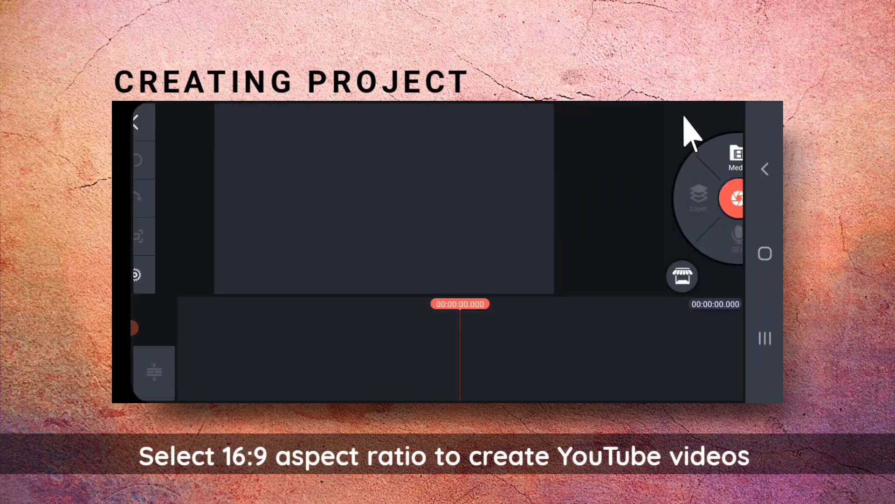
left_click(736, 160)
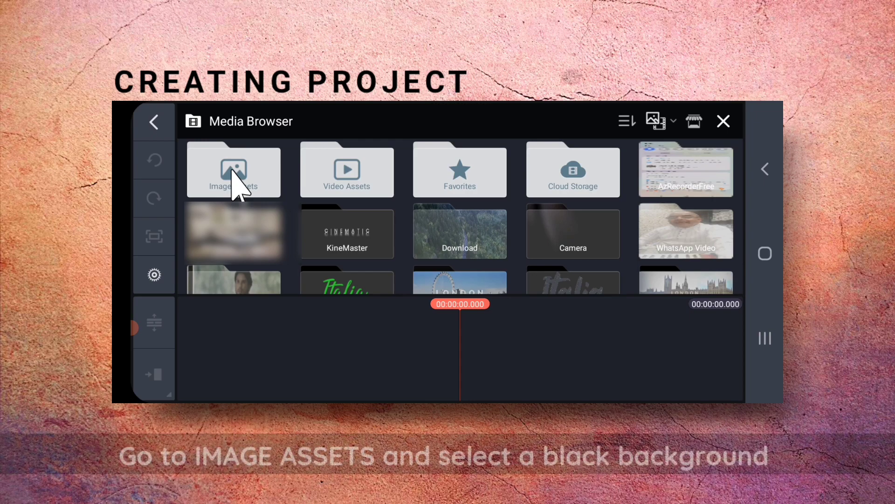
left_click(233, 169)
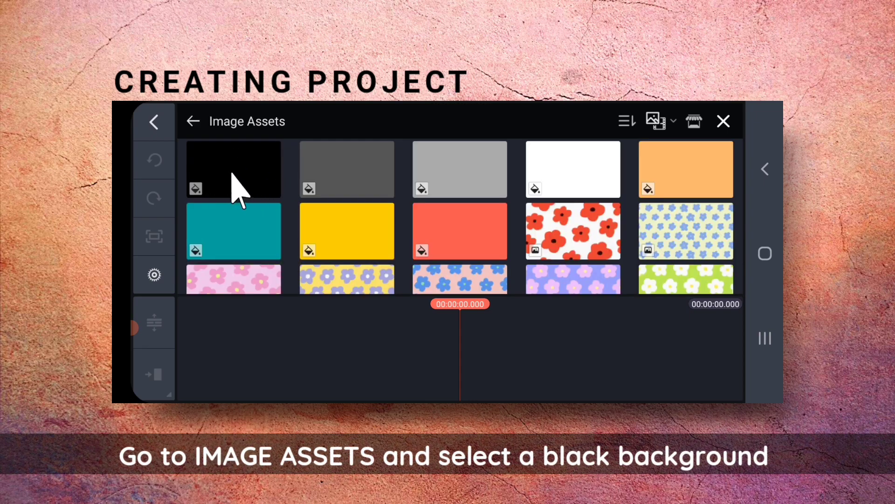
left_click(233, 169)
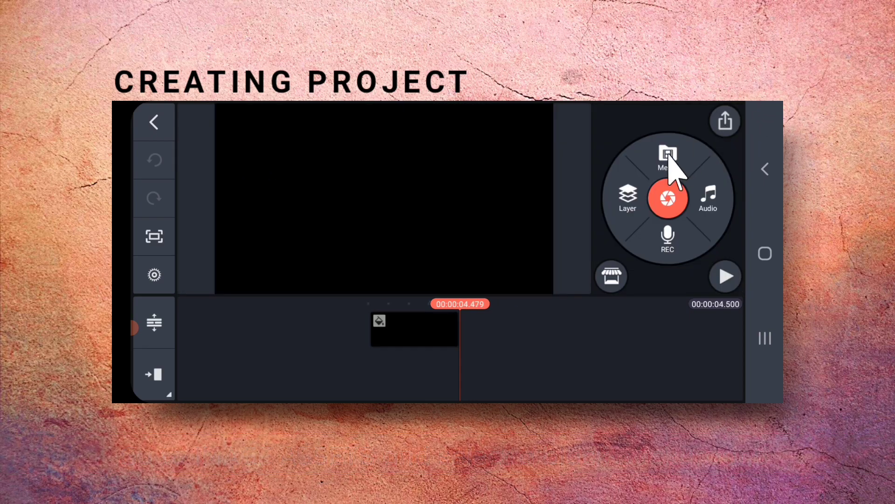
left_click(414, 329)
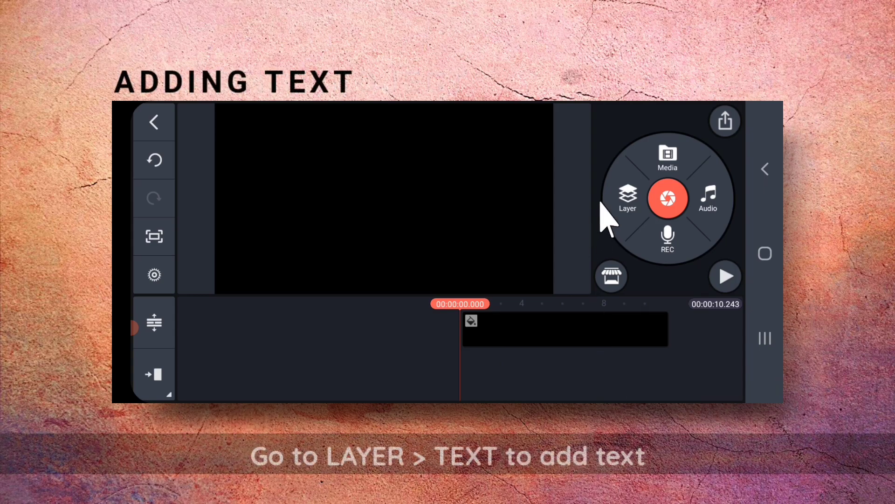
Step: Add a capital, letter-spaced 'C I N E M A T I C' text layer and set its font to Montserrat Regular
left_click(627, 198)
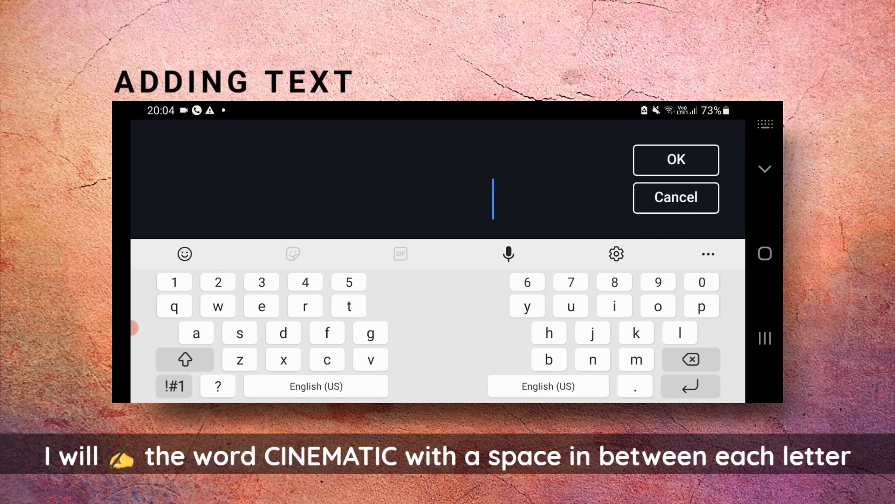
left_click(184, 358)
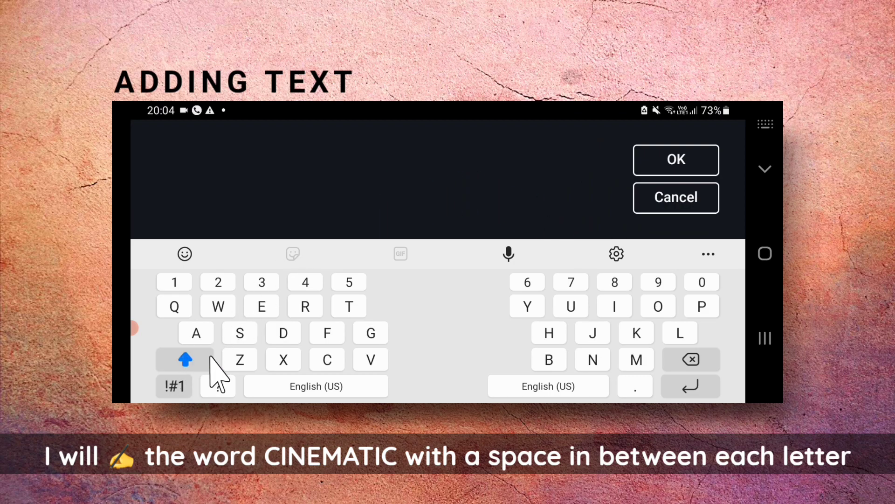
left_click(326, 360)
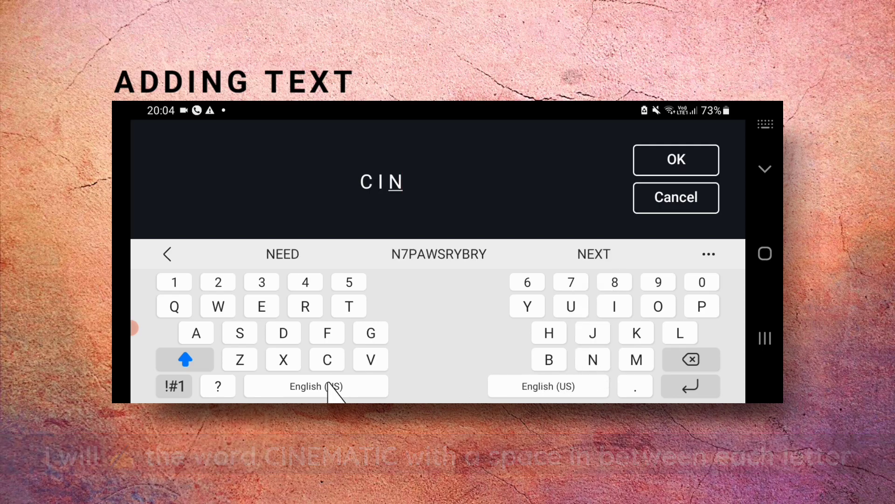
left_click(675, 160)
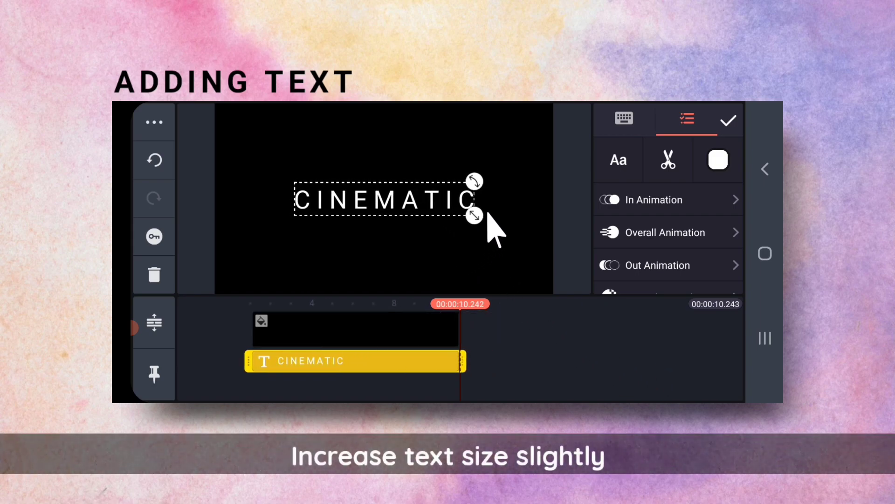
left_click(617, 159)
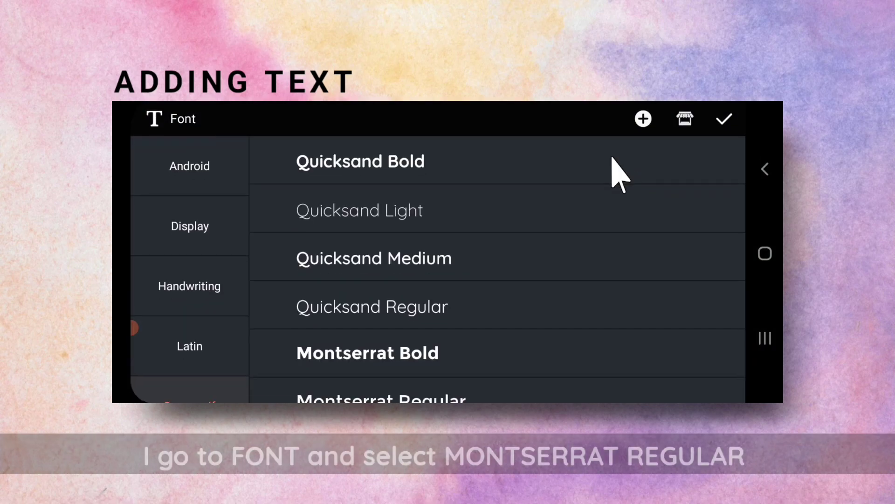
scroll("down", 3)
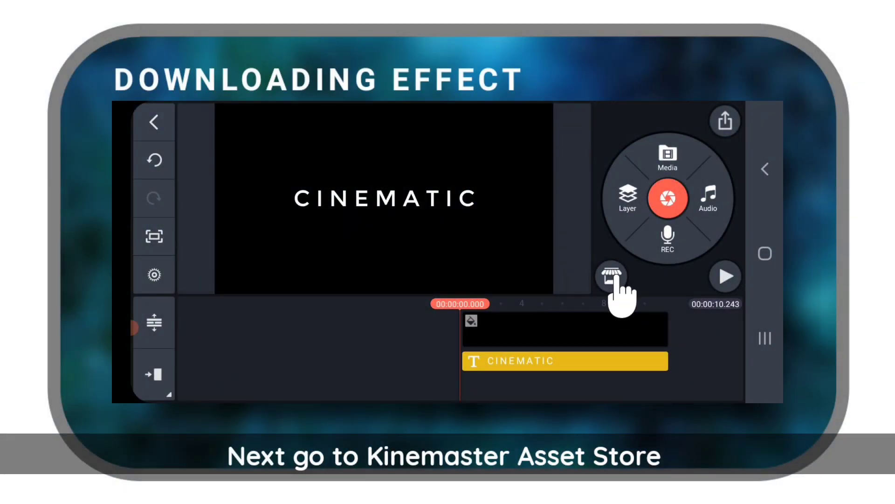
Step: Search the Asset Store's FX category for 'mirror' and install the Mirror lens effect
left_click(611, 277)
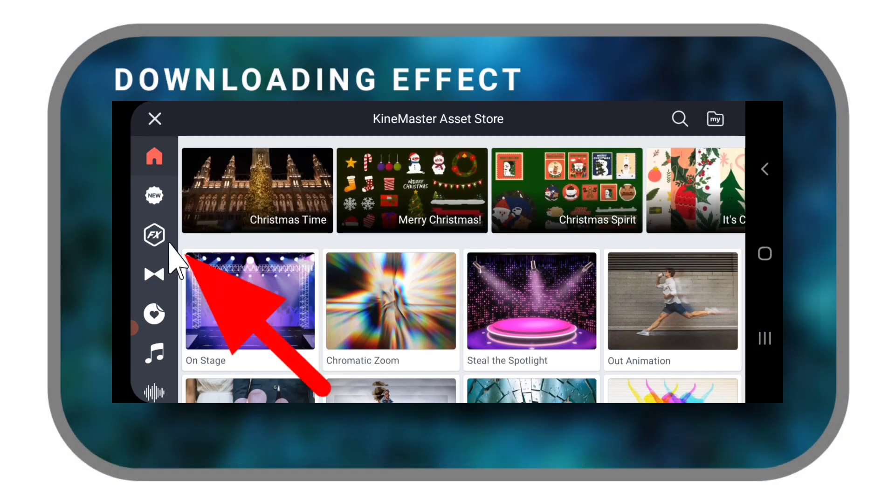
left_click(154, 235)
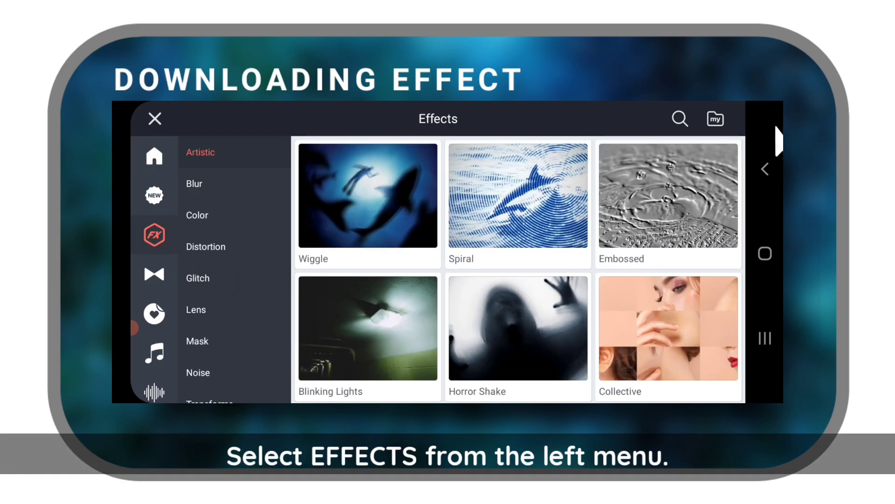
left_click(679, 118)
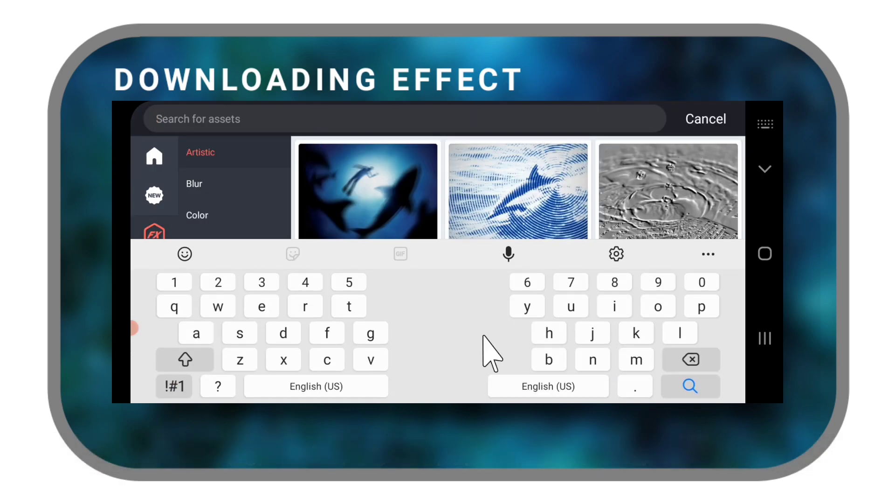
type("mi")
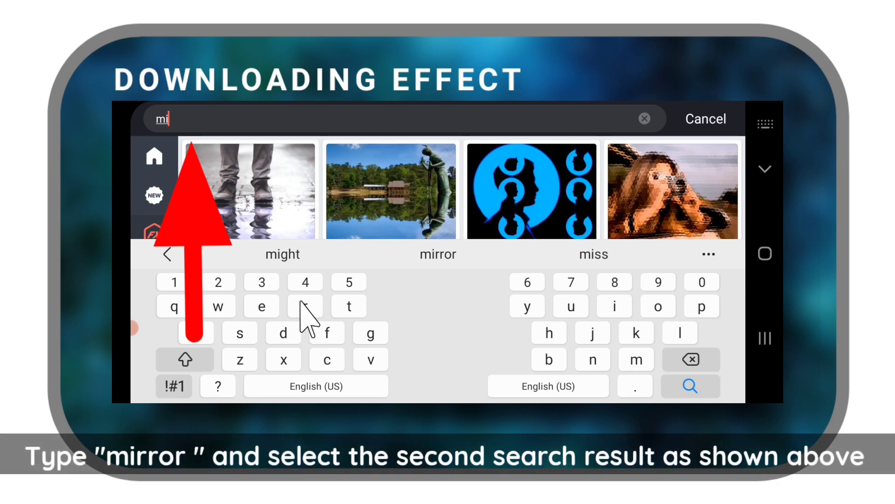
type("rror")
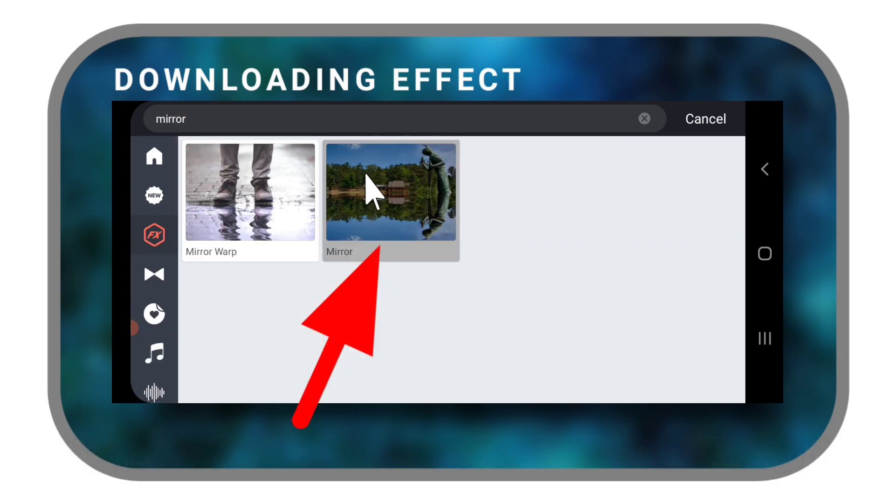
left_click(391, 191)
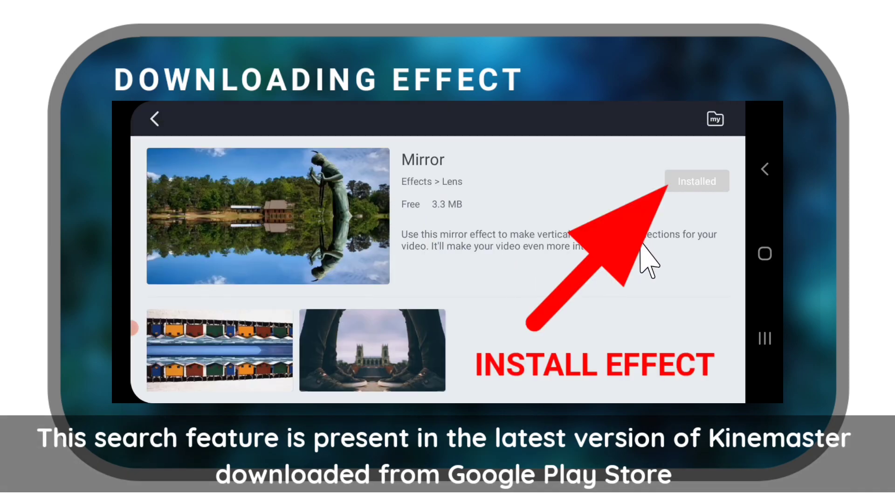
mouse_move(143, 160)
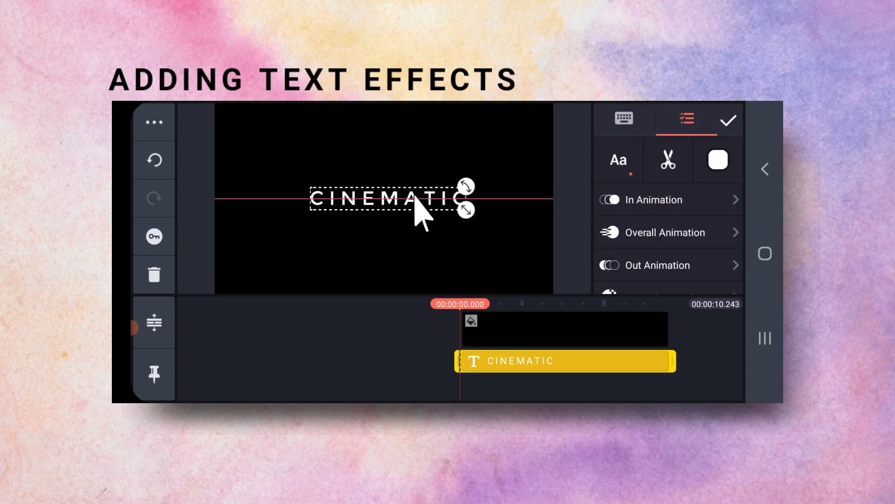
Step: Widen the CINEMATIC title's character spacing in Text Option
scroll("down", 3)
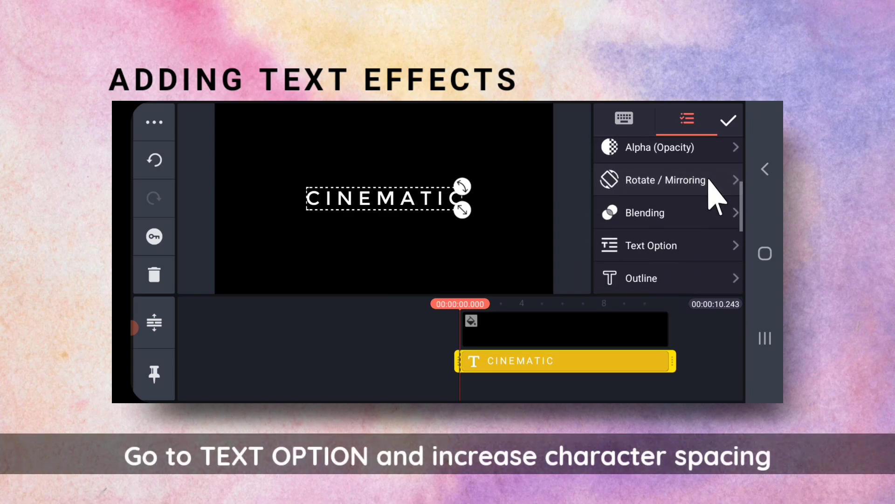
left_click(650, 245)
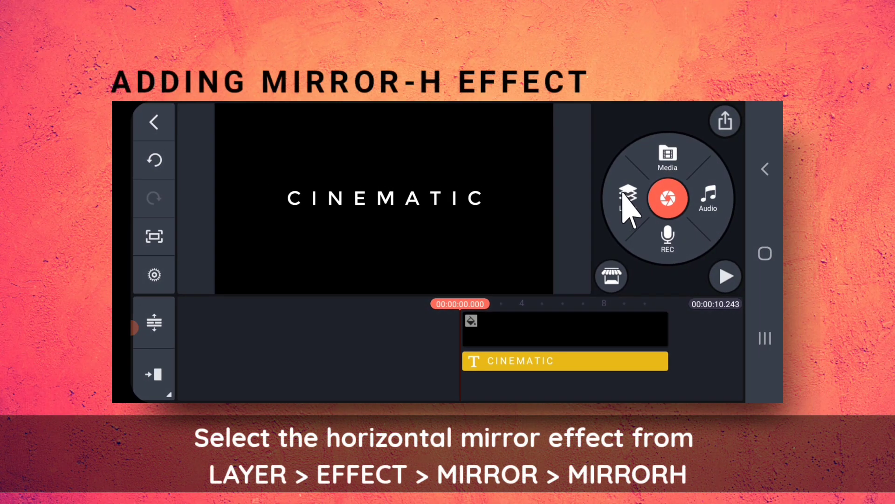
Step: Add the horizontal Mirrorh effect layer and flip its reflection so CINEMATIC appears upside-down beneath the title
left_click(627, 198)
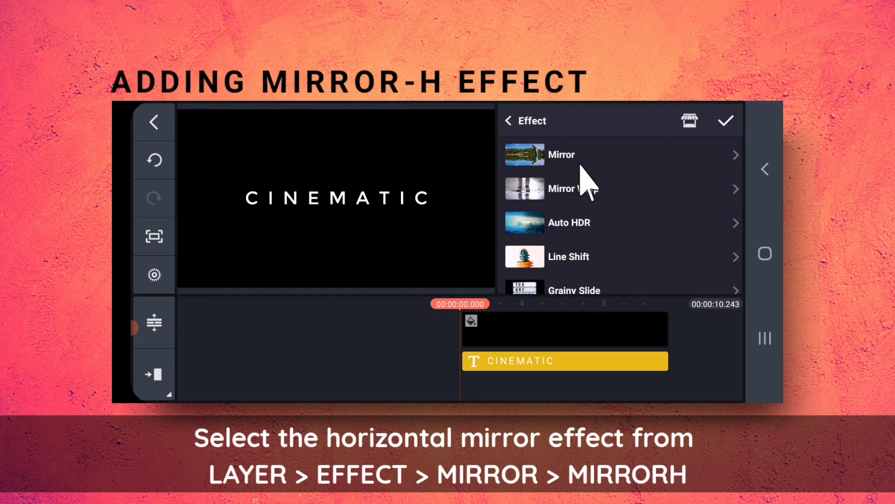
left_click(561, 153)
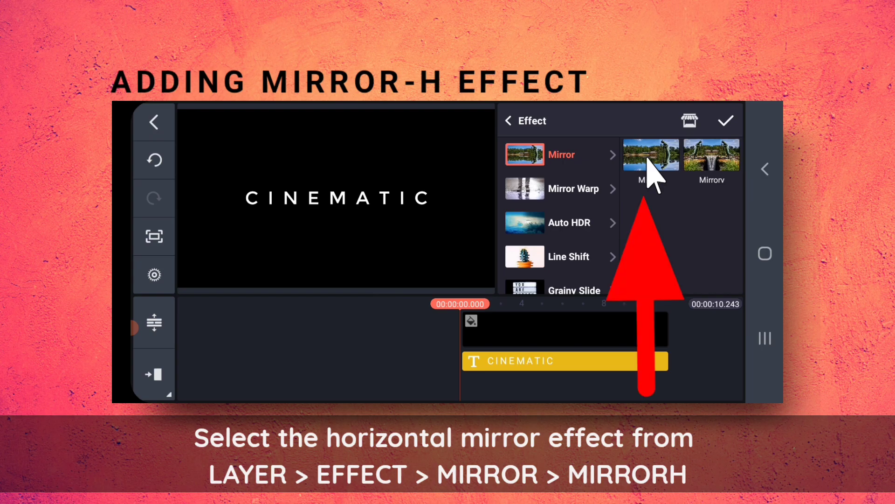
left_click(651, 155)
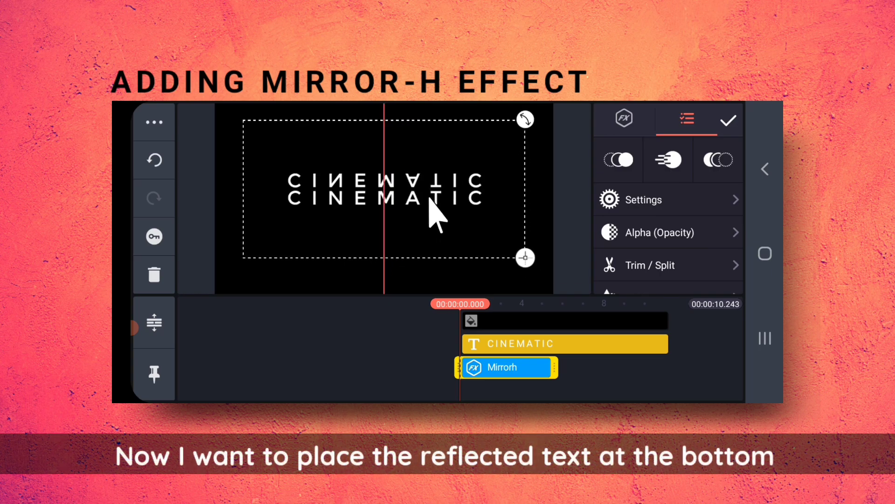
left_click(644, 200)
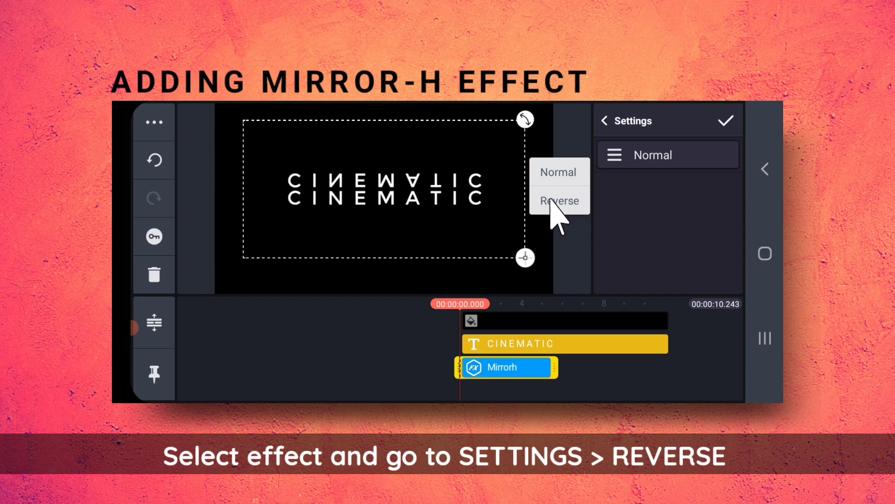
left_click(558, 201)
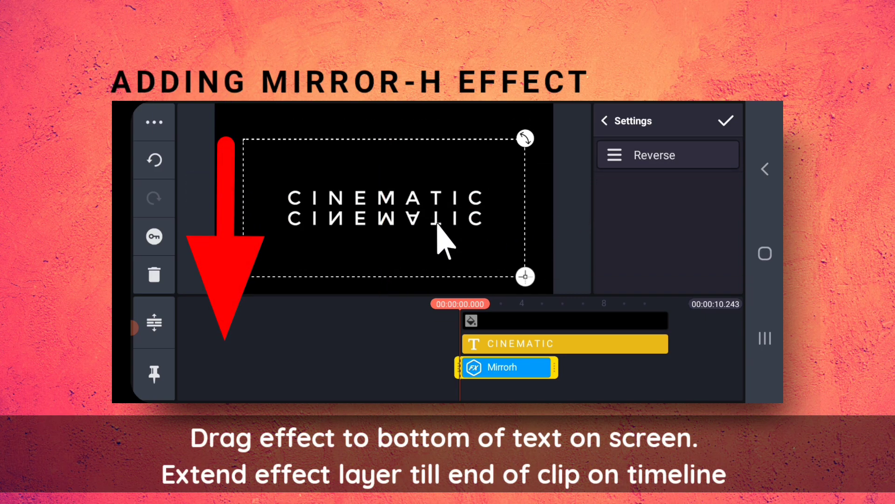
left_click(602, 121)
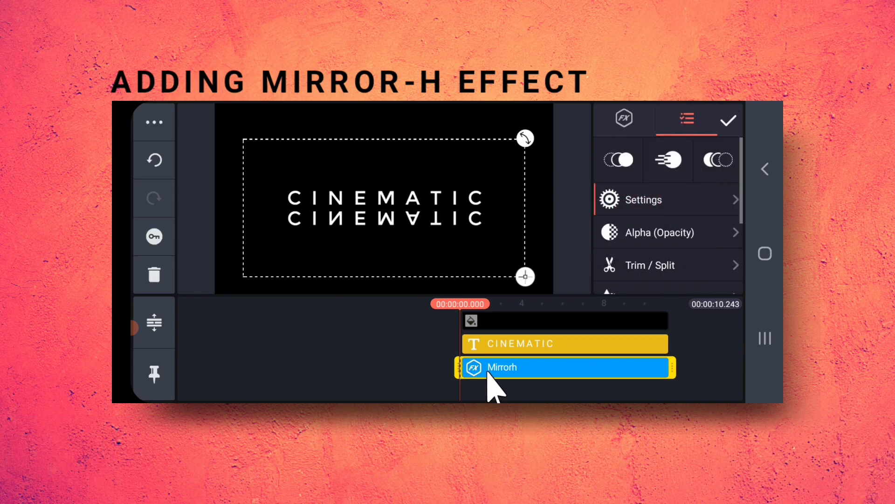
mouse_move(183, 251)
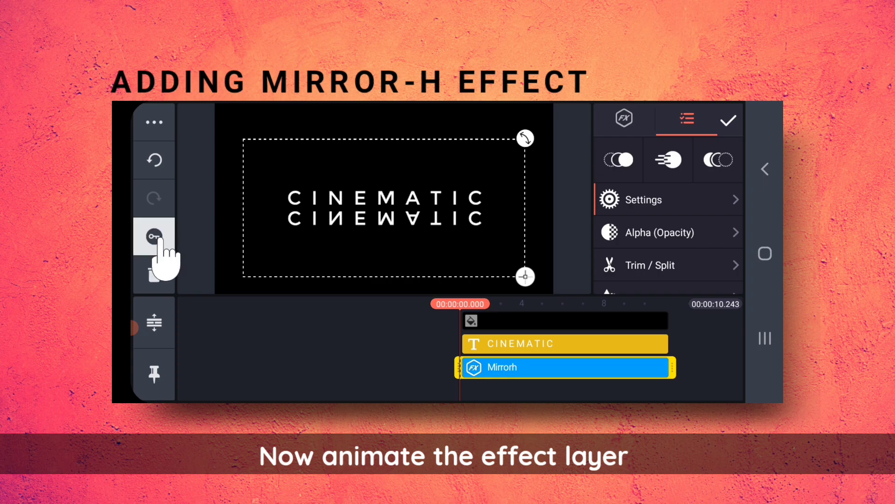
Step: Keyframe the reflection to settle slightly below the title by about 6 seconds and preview it
left_click(154, 236)
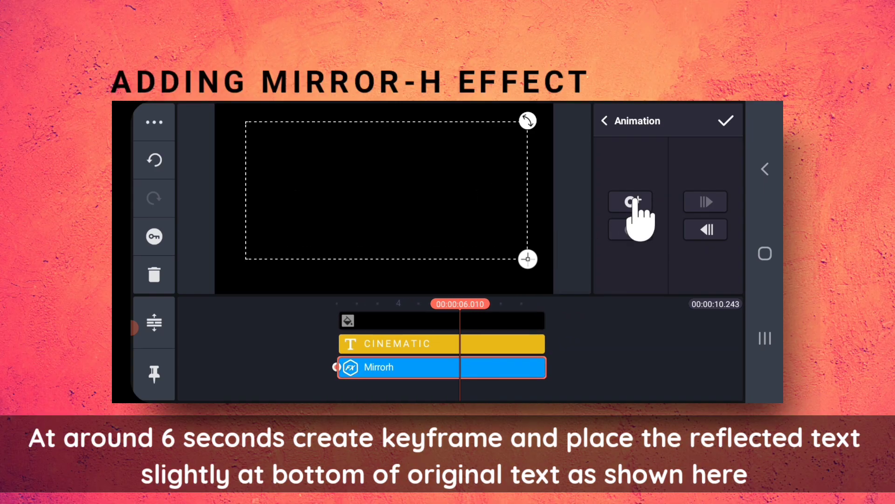
left_click(630, 202)
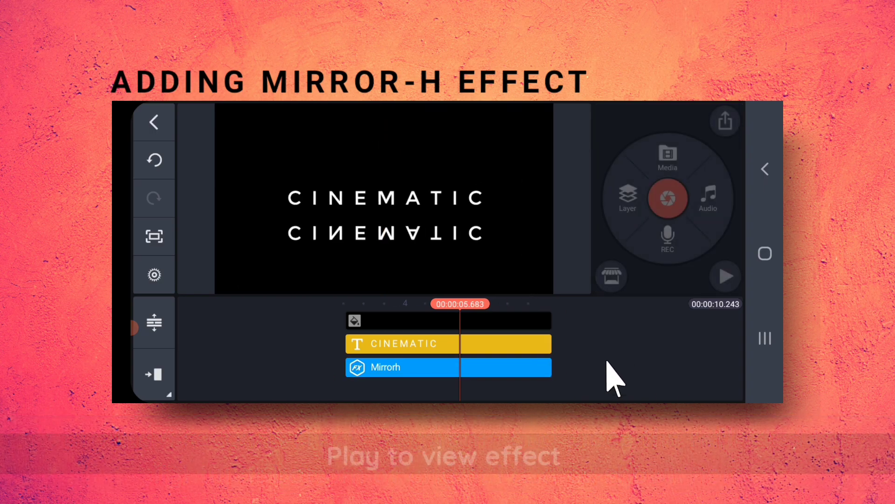
left_click(725, 276)
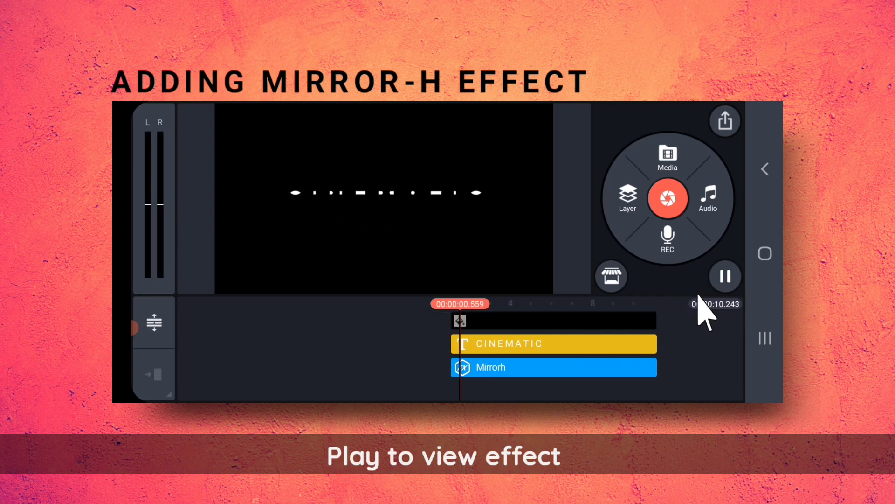
left_click(725, 276)
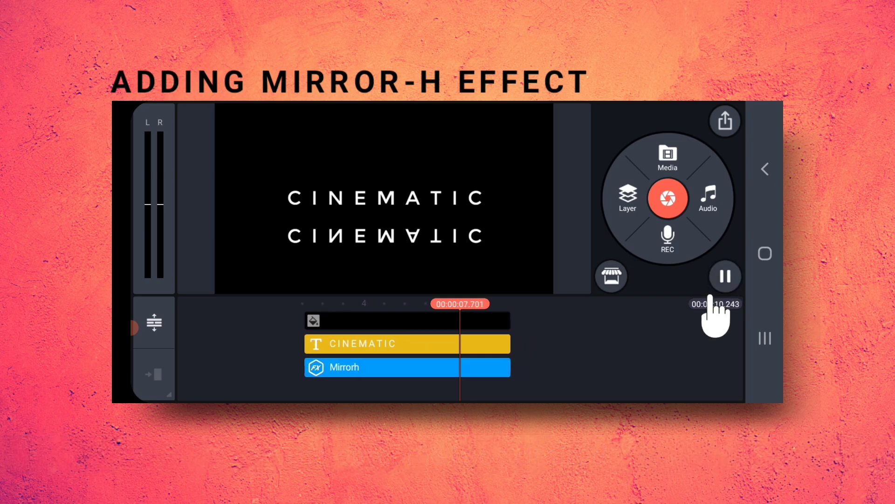
Step: Add a solid colour image layer and enlarge it over the reflected text
left_click(725, 276)
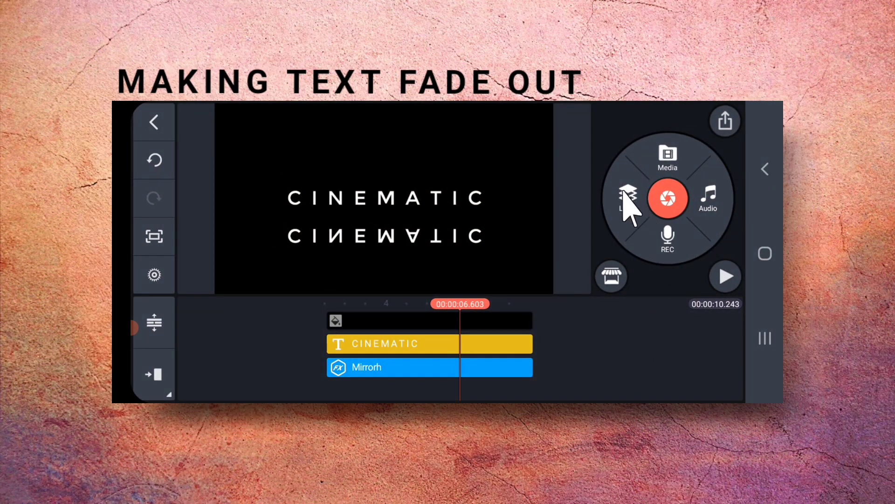
left_click(627, 199)
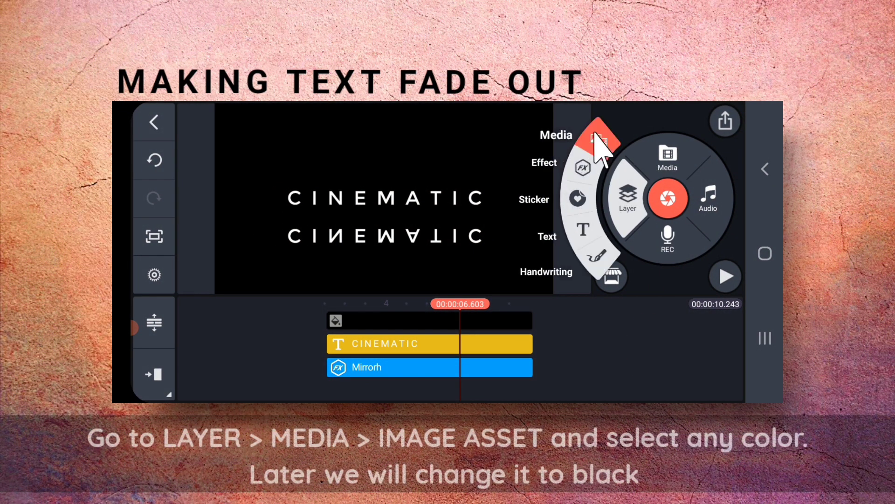
left_click(667, 166)
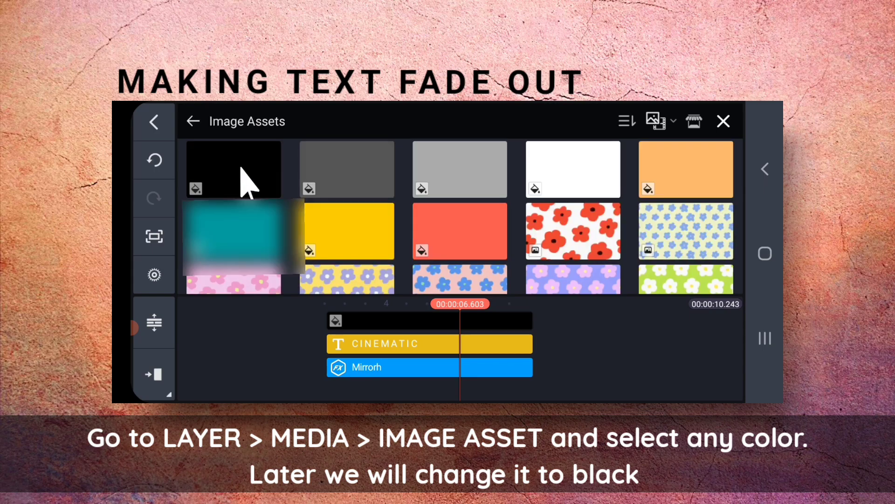
left_click(233, 231)
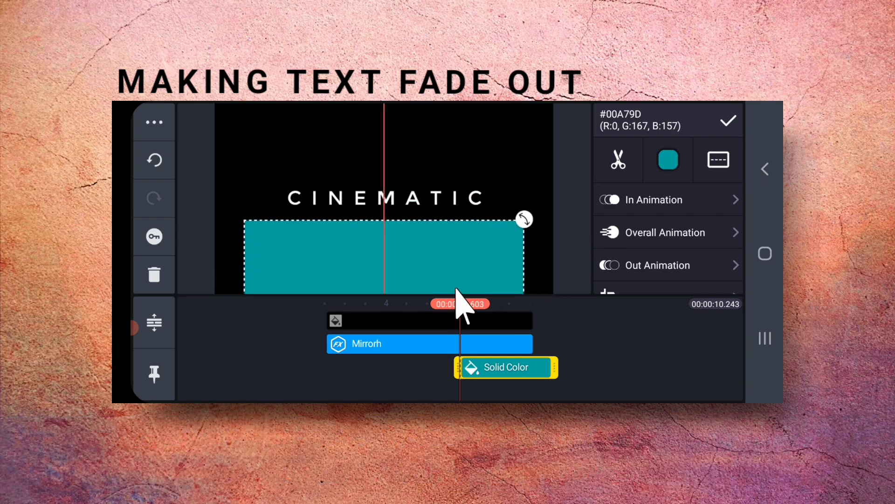
Step: Enable a rectangle mask on the colour layer with Feather set to 14
scroll("down", 3)
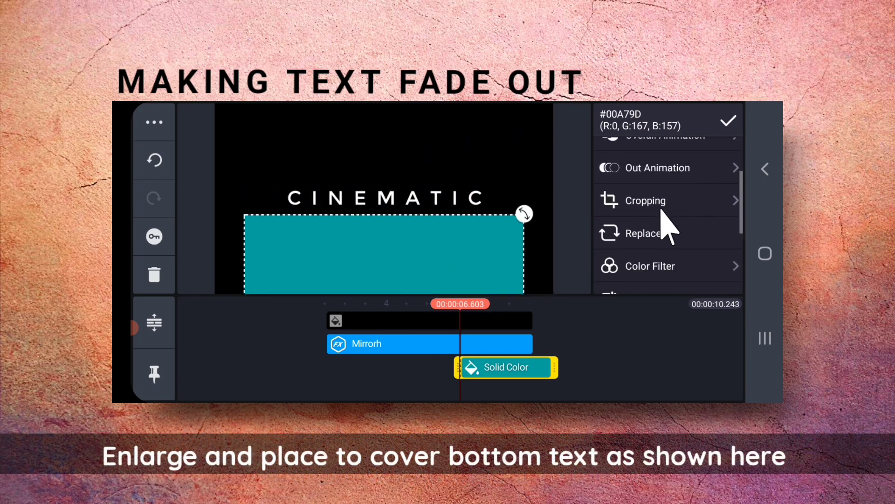
left_click(645, 200)
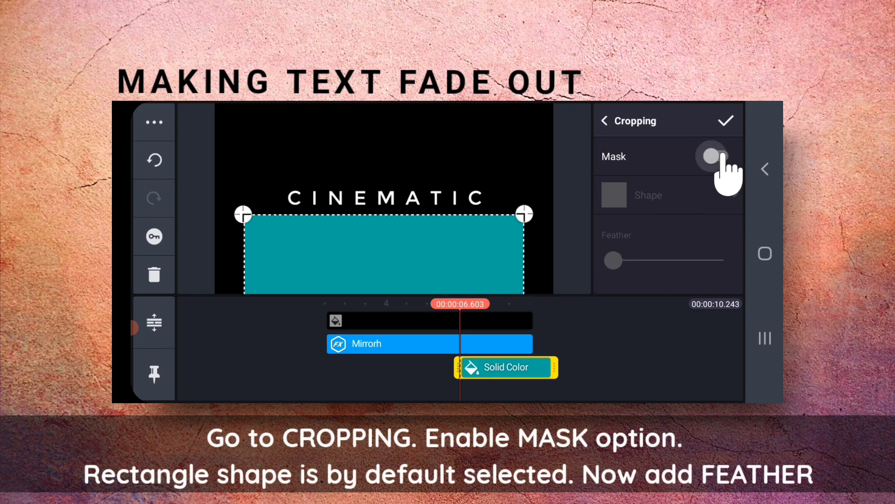
left_click(721, 156)
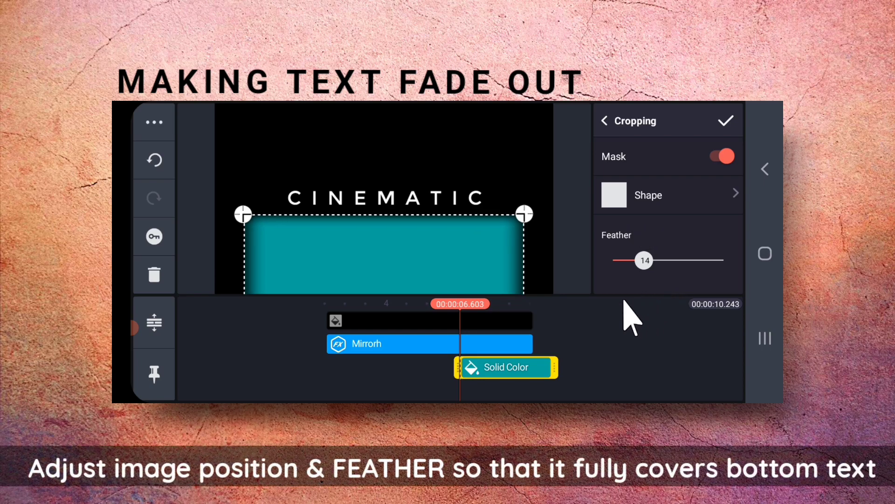
mouse_move(482, 266)
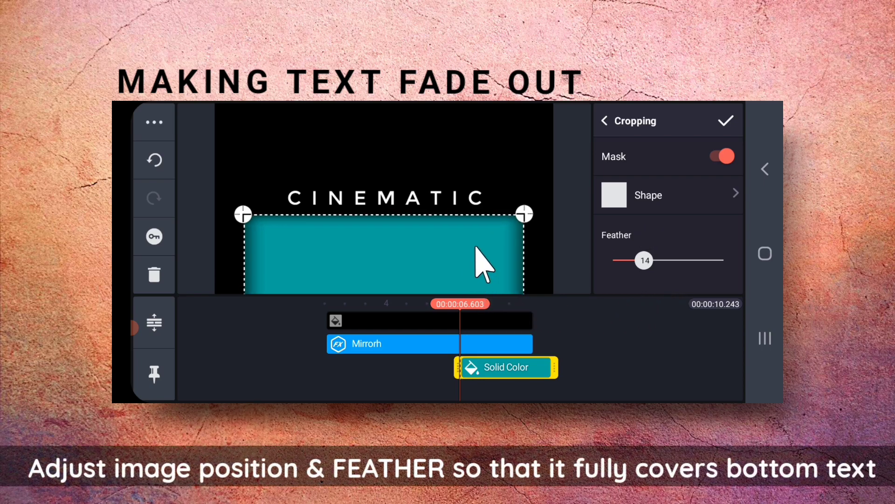
left_click(726, 120)
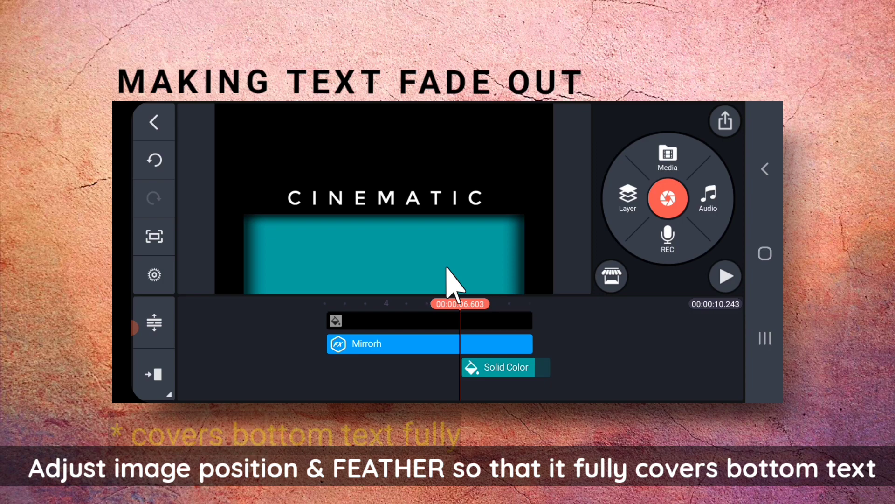
Step: Extend the feathered Solid Color layer across the whole timeline and recolour it black
left_click(504, 366)
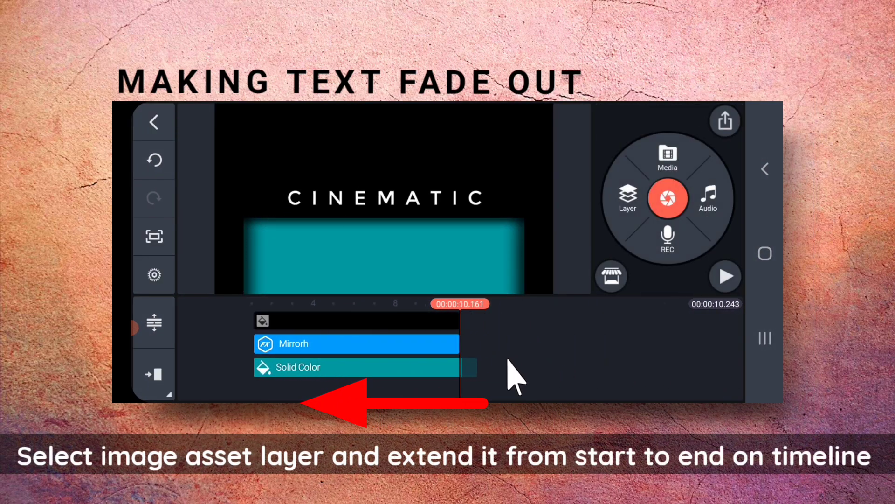
left_click(365, 368)
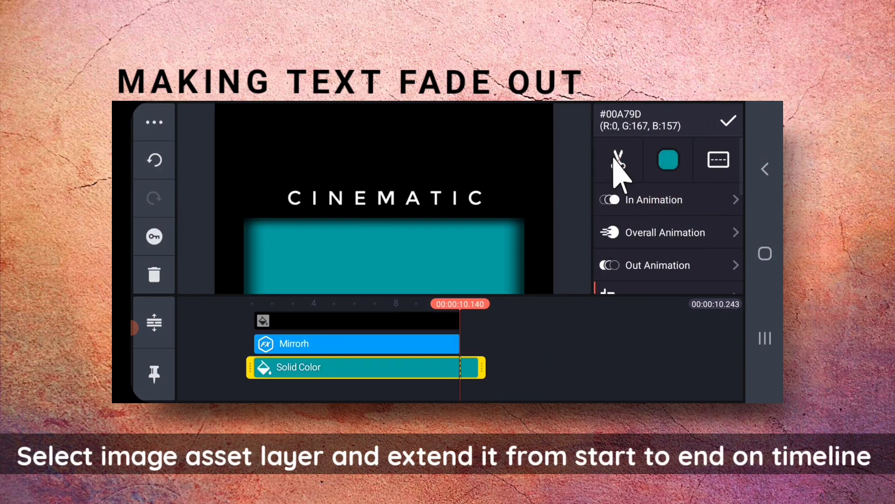
left_click(617, 159)
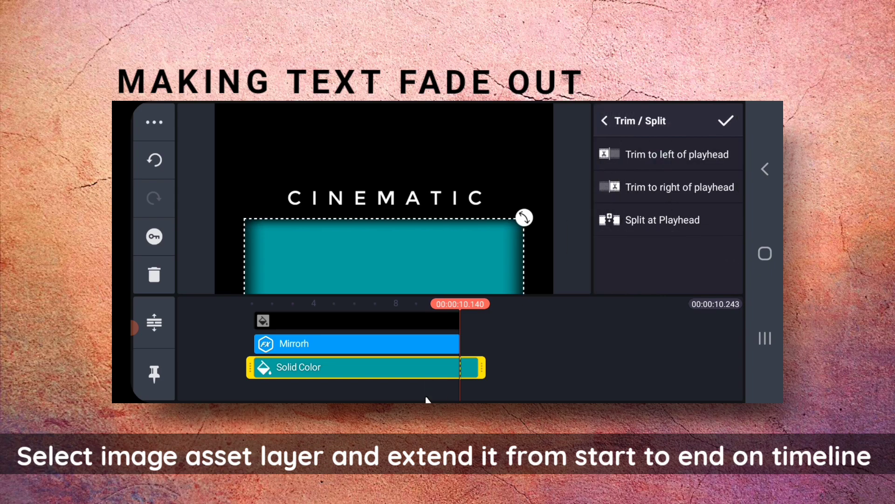
left_click(679, 187)
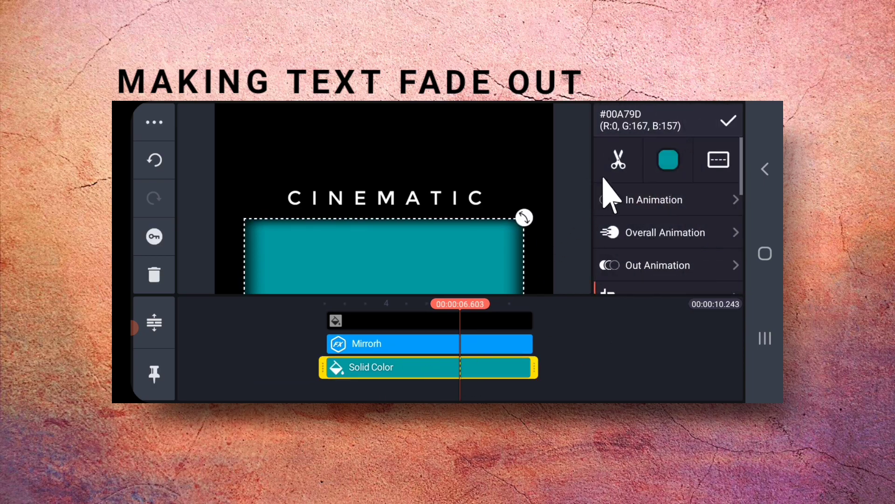
left_click(668, 160)
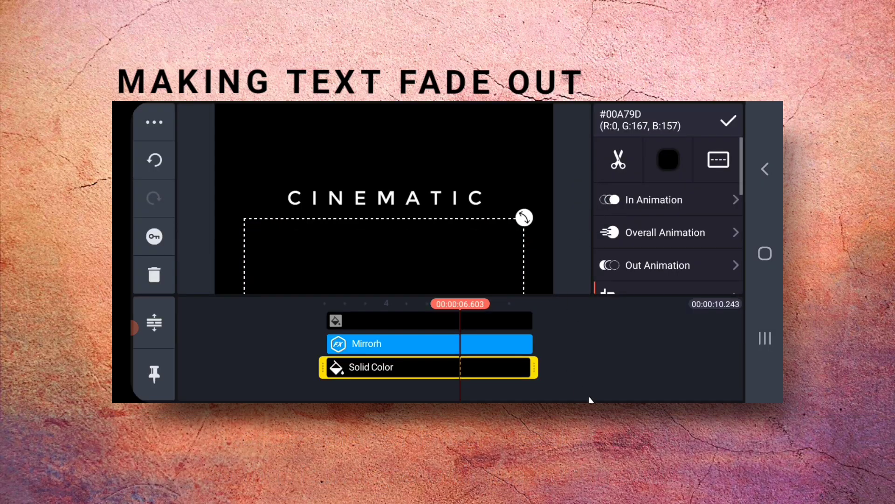
left_click(725, 277)
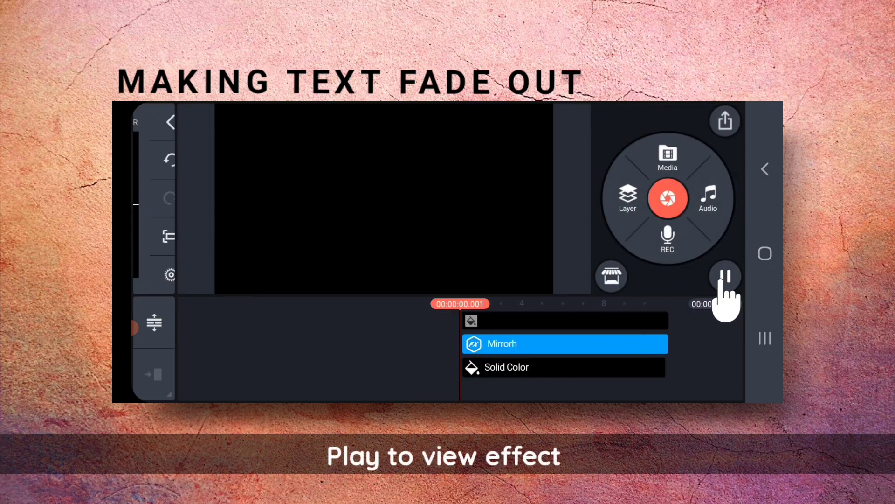
left_click(726, 277)
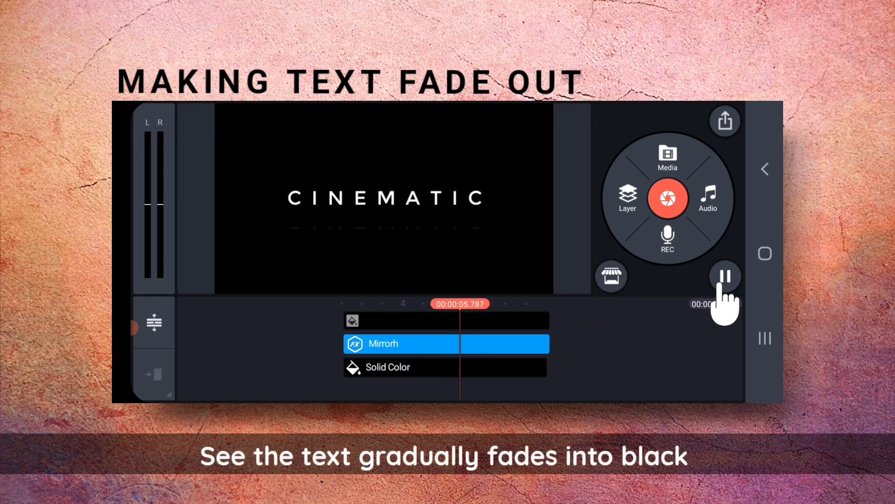
left_click(724, 278)
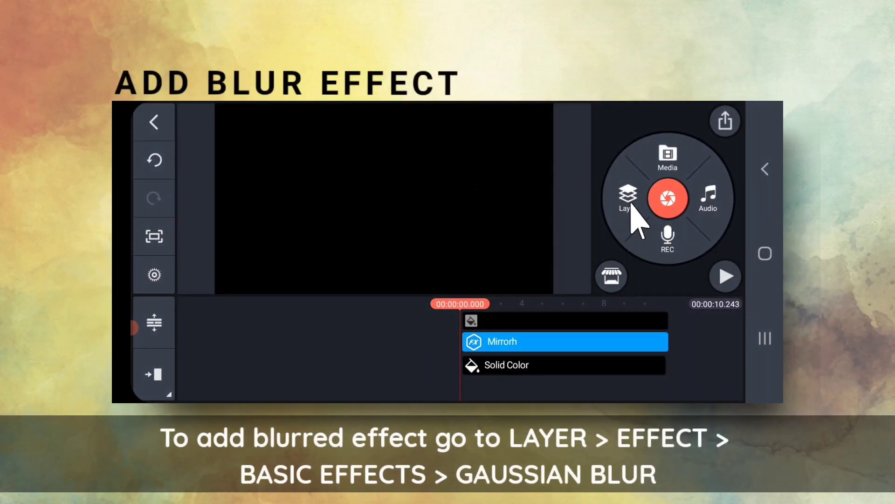
Step: Add a Gaussian Blur effect layer from Basic Effects over the reflection
left_click(627, 198)
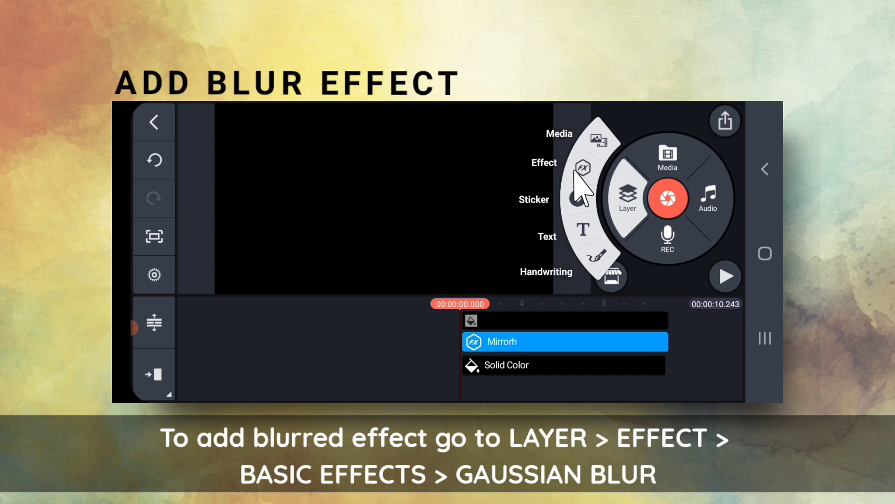
left_click(582, 169)
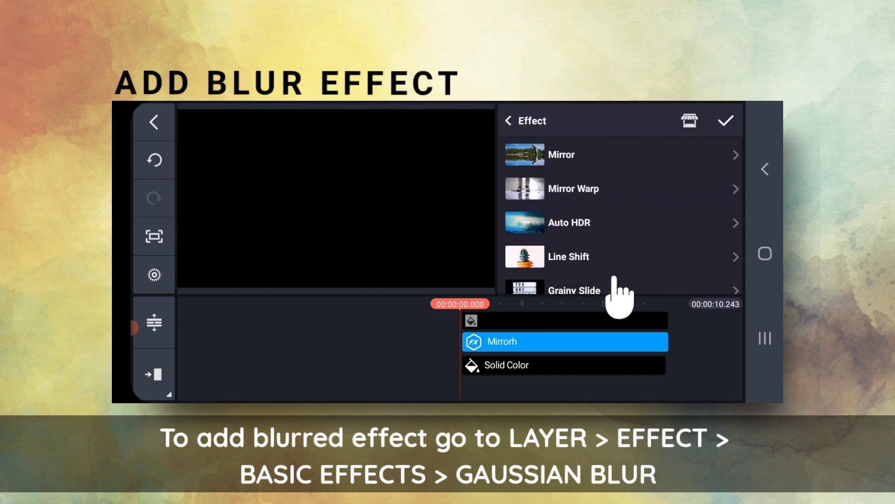
scroll("down", 3)
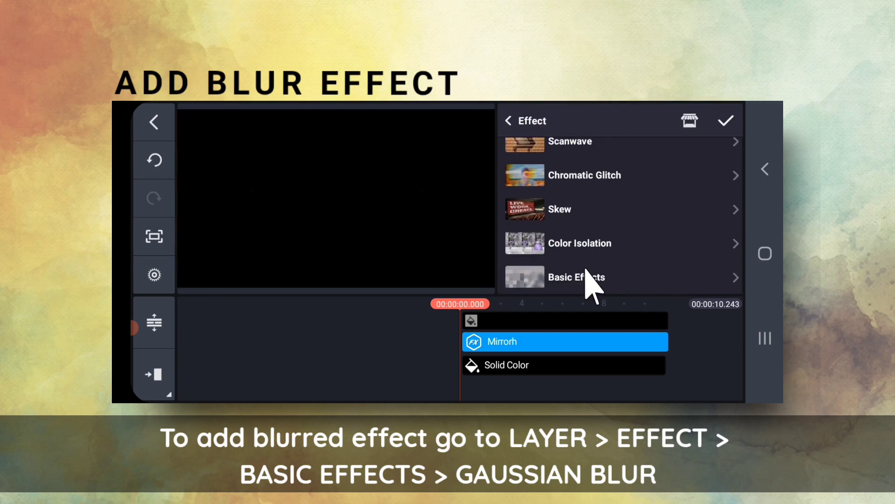
left_click(576, 277)
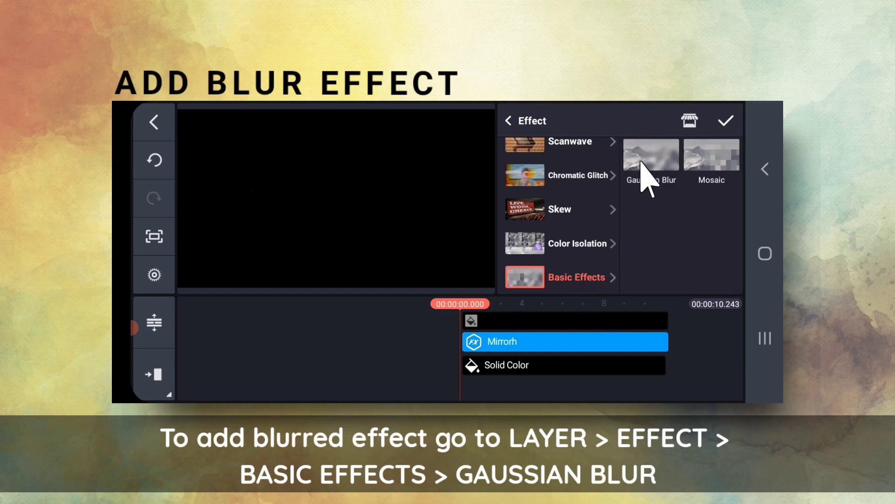
left_click(650, 157)
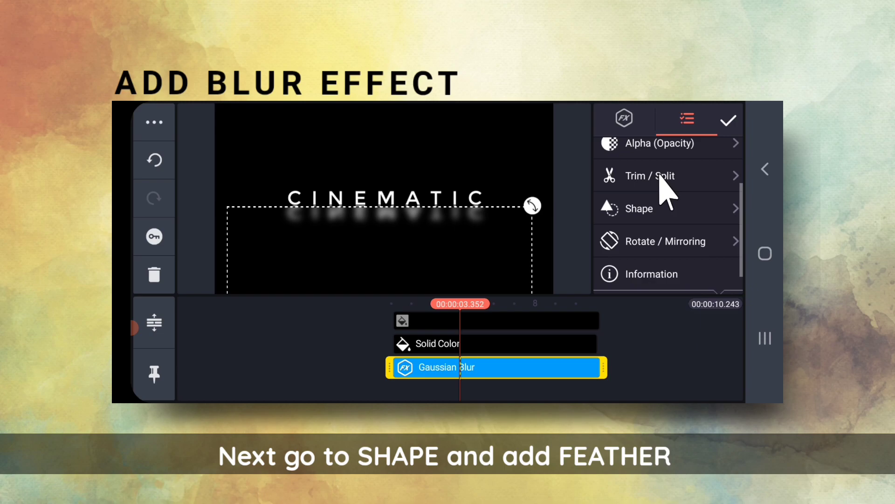
Step: Set the Gaussian Blur layer's shape Feather to about 21 and preview the fading reflection
left_click(639, 208)
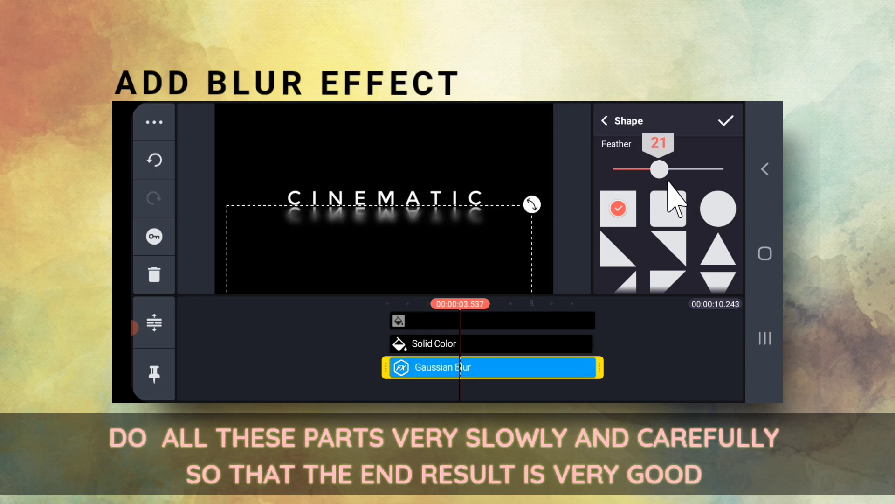
left_click(743, 121)
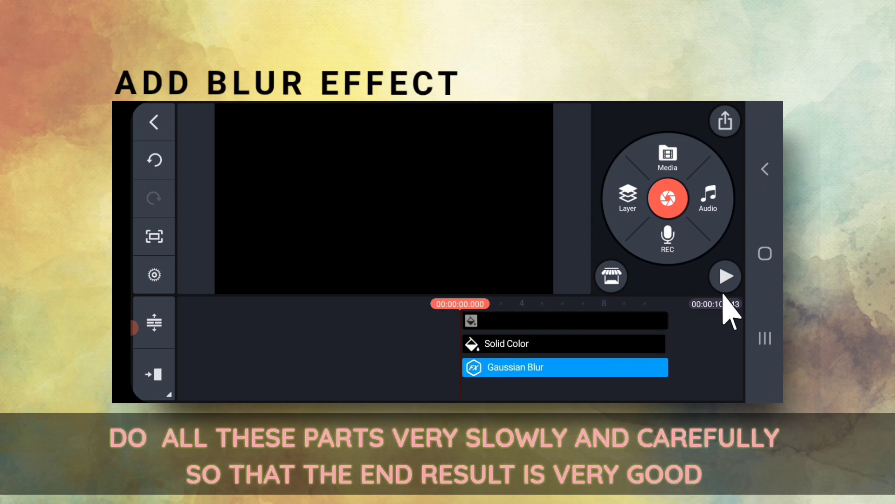
left_click(724, 276)
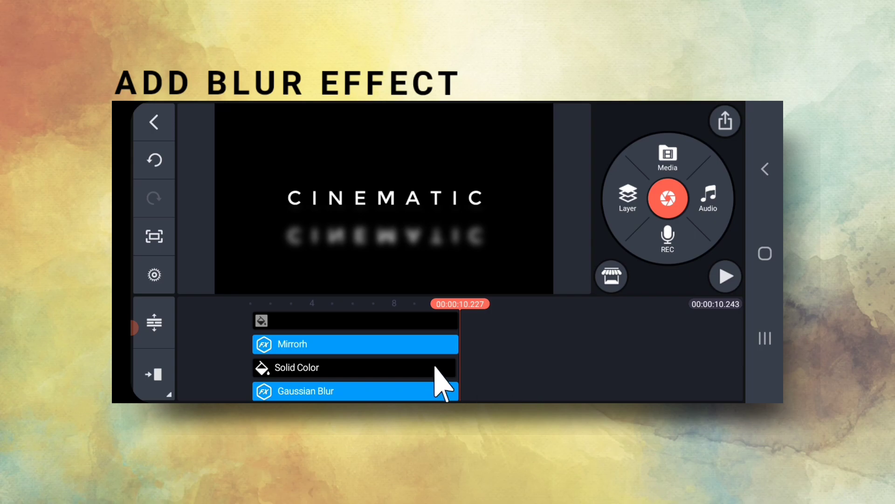
left_click(296, 368)
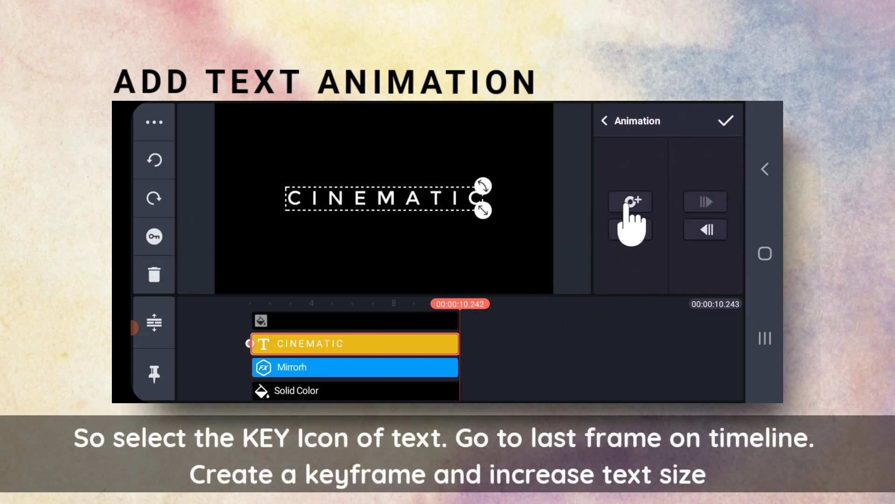
Step: Add an end keyframe so CINEMATIC grows larger, confirm, play it back and return to the start screen
left_click(630, 201)
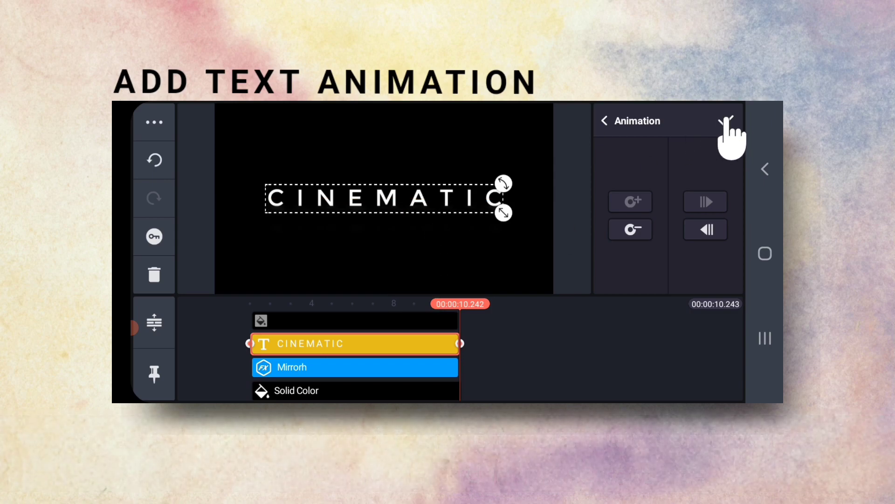
left_click(729, 120)
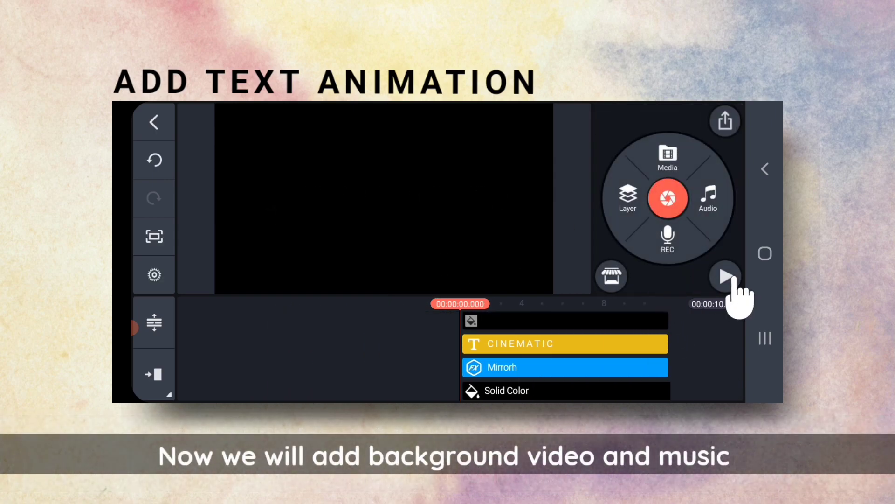
left_click(726, 276)
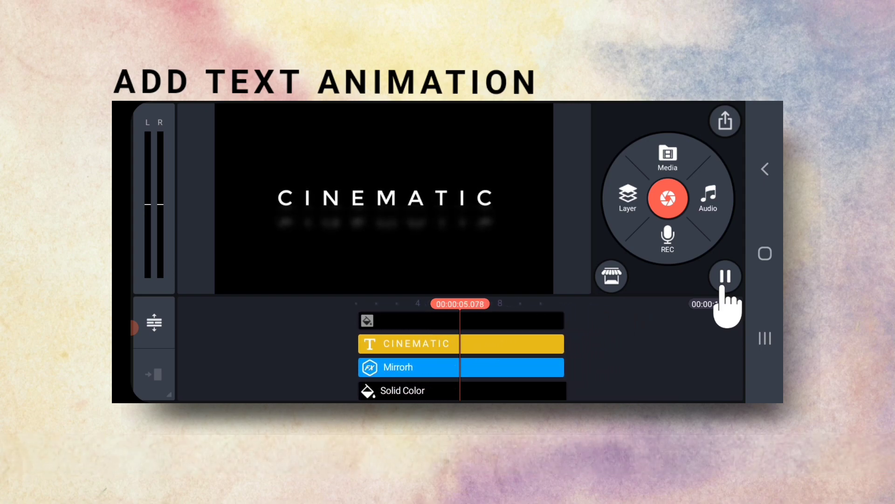
left_click(724, 276)
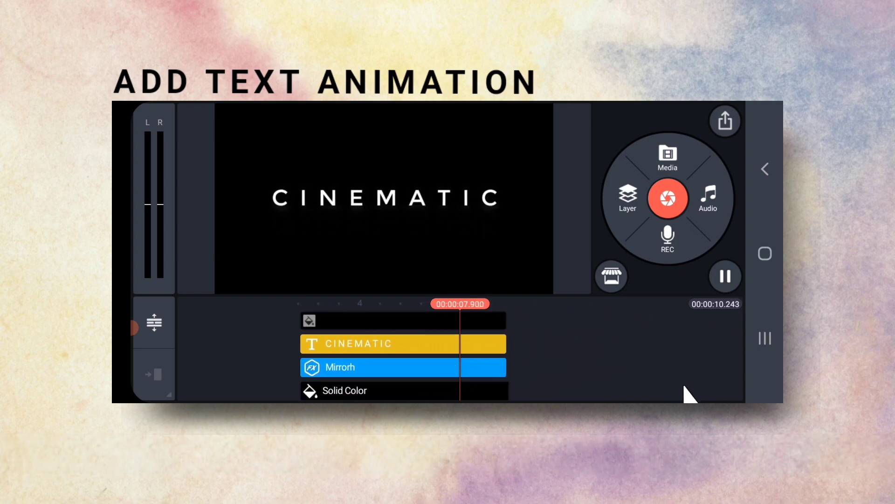
left_click(724, 120)
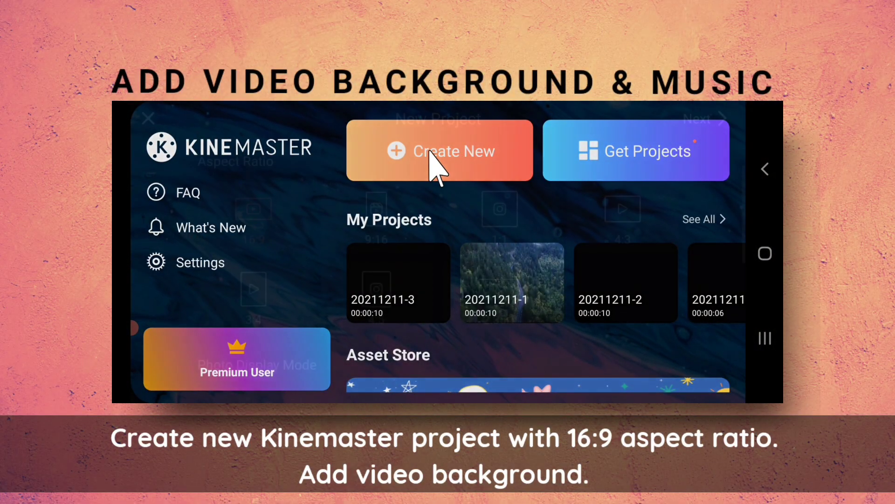
Step: Create a new 16:9 project with the aerial forest video from Download, trimmed to about ten seconds
left_click(439, 151)
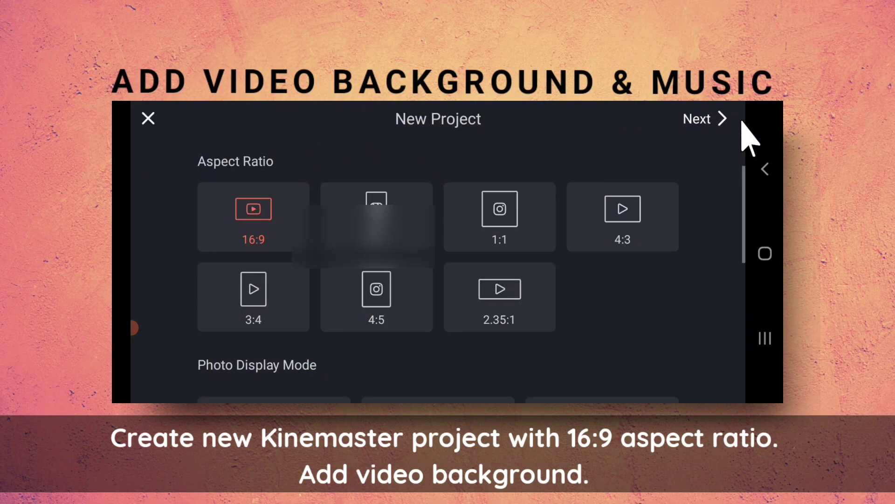
left_click(705, 119)
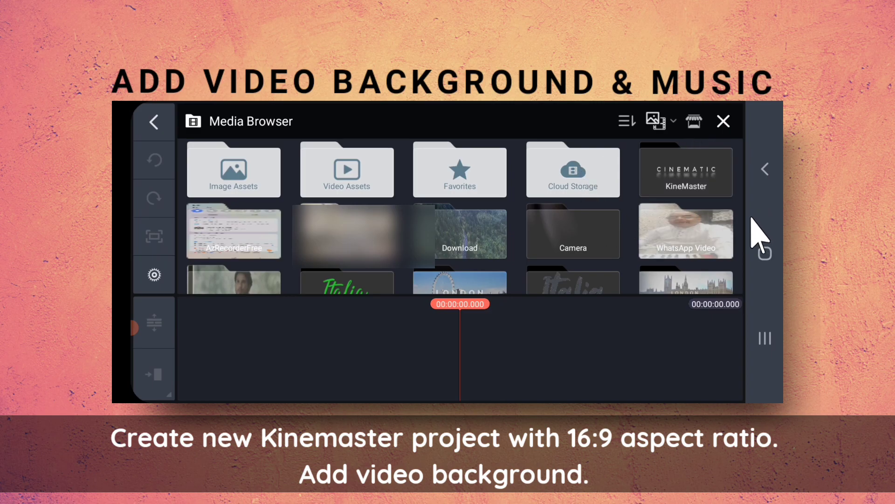
left_click(459, 233)
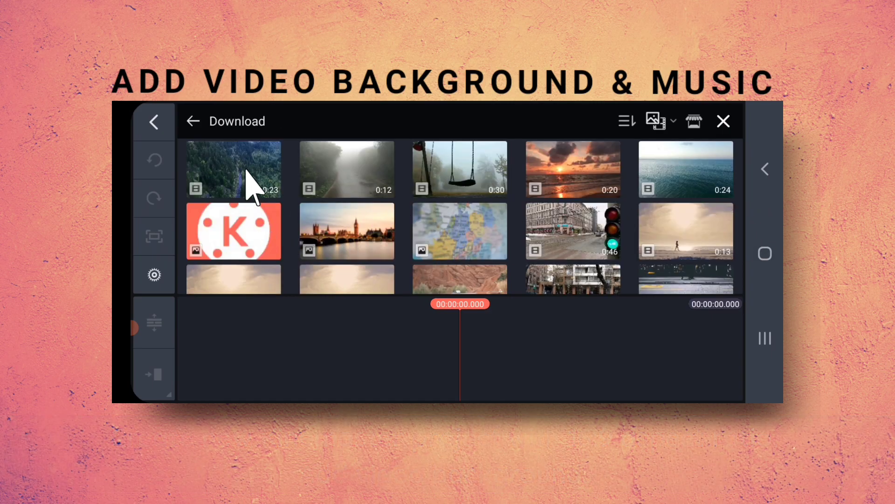
left_click(233, 169)
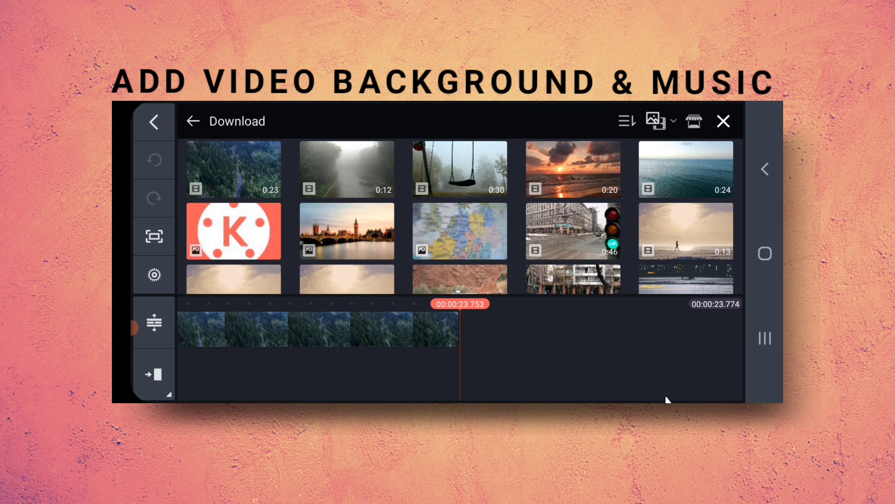
left_click(723, 121)
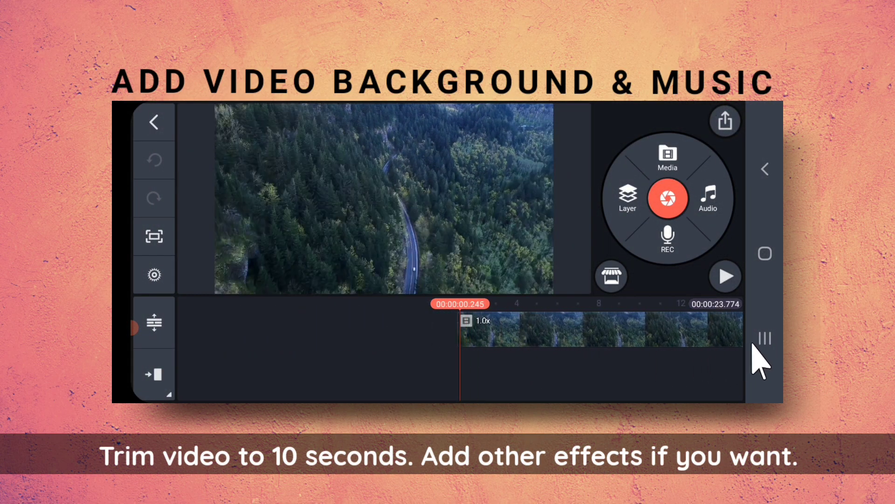
left_click(725, 276)
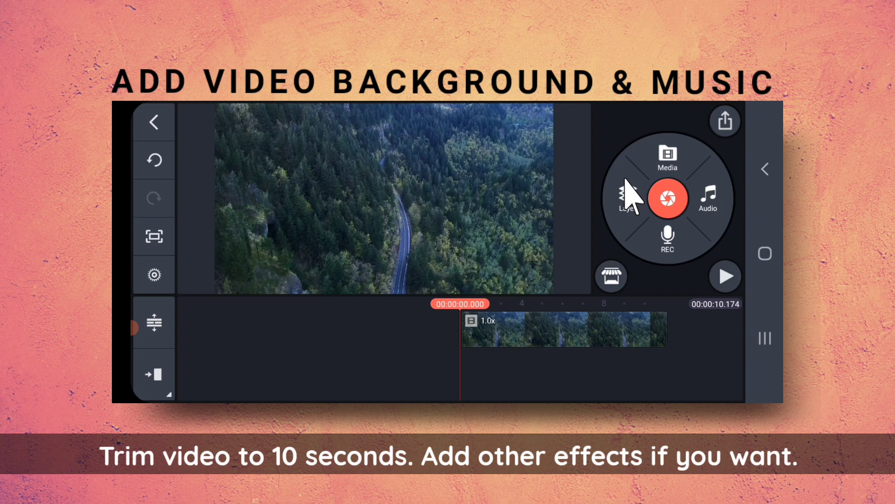
Step: Add the exported CINEMATIC movie as a media layer over the forest clip and set Screen blending
left_click(627, 198)
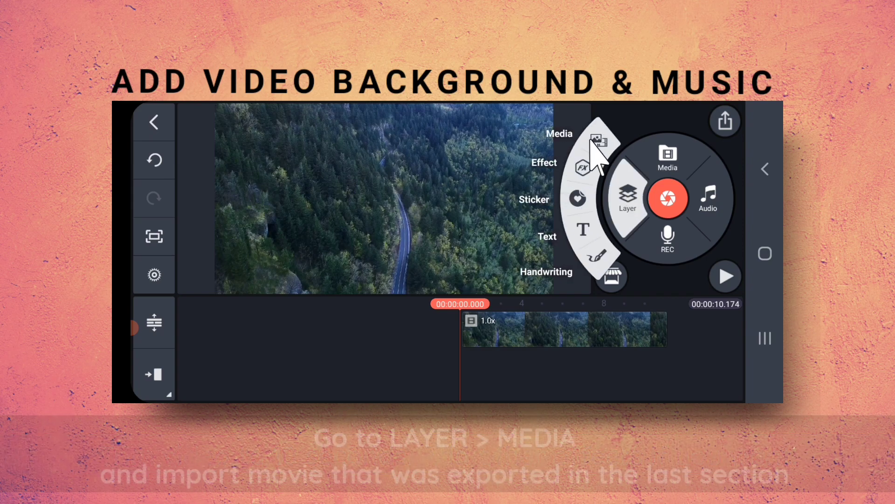
left_click(667, 159)
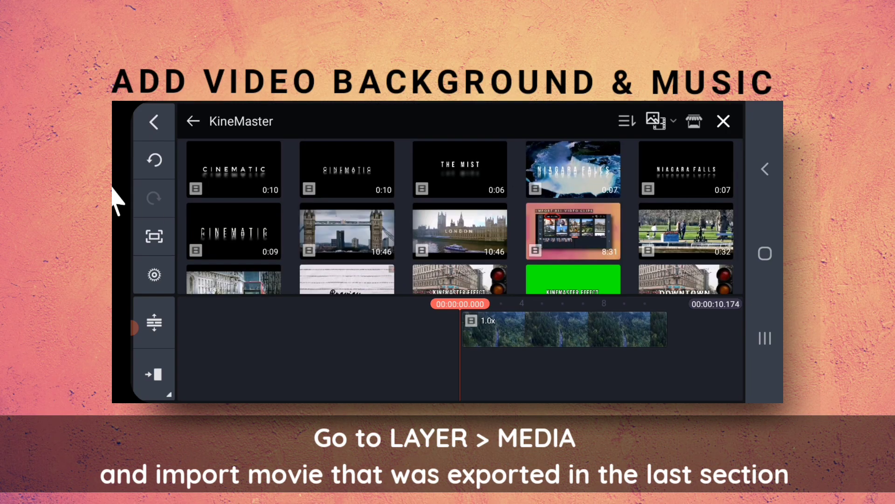
left_click(572, 230)
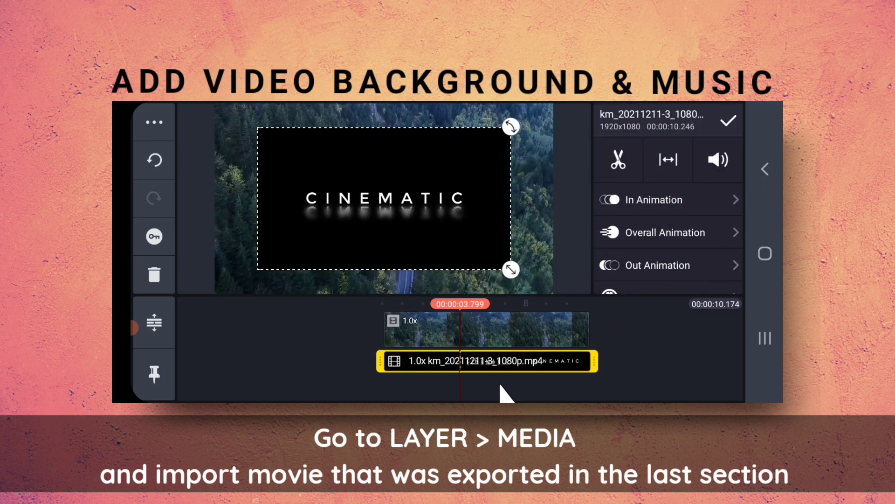
scroll("down", 3)
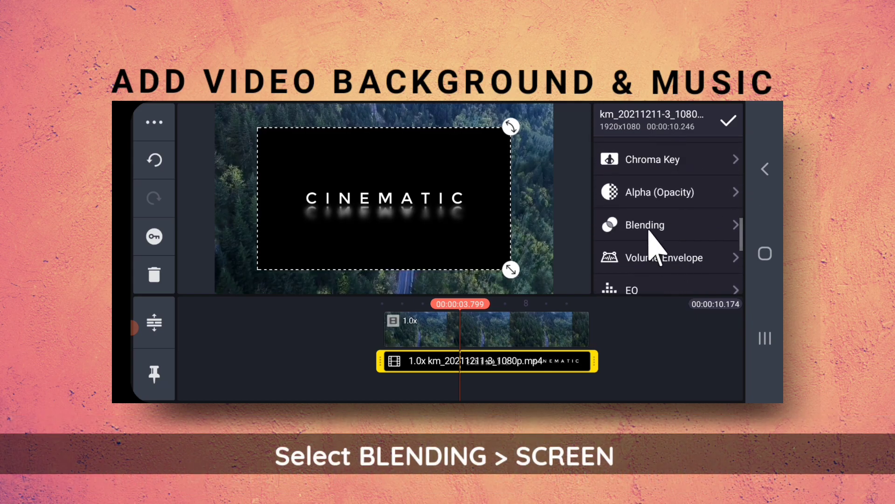
left_click(644, 224)
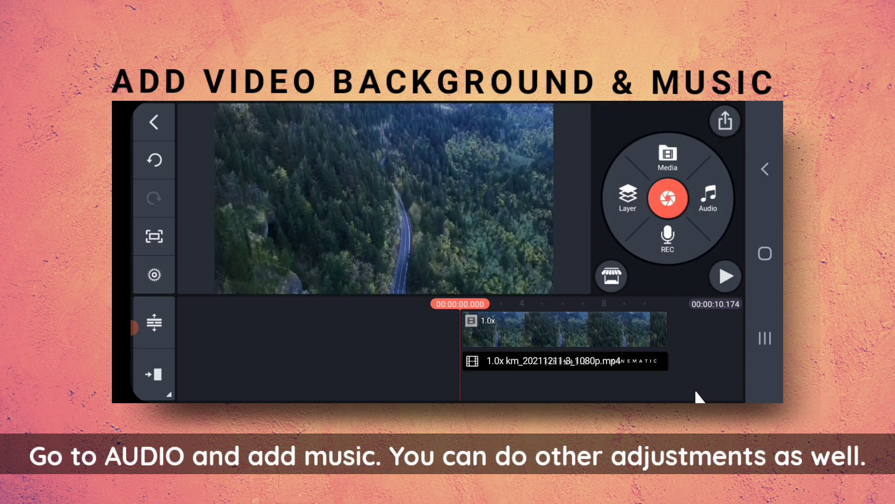
Step: Add a Cyberpunk music track under the clips, then export via Save as Video
left_click(725, 276)
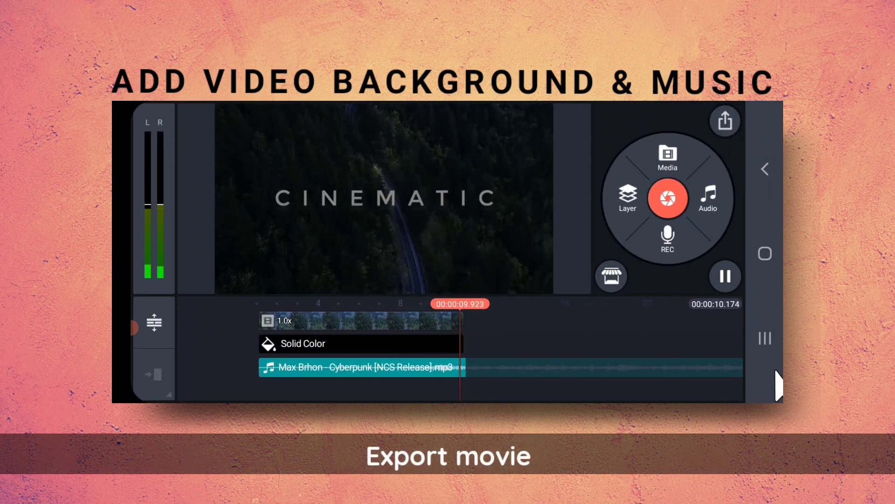
left_click(724, 120)
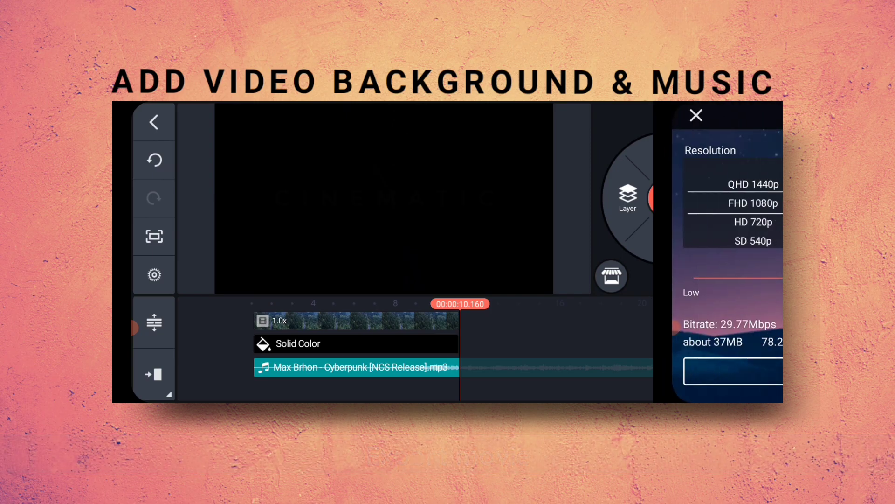
left_click(283, 370)
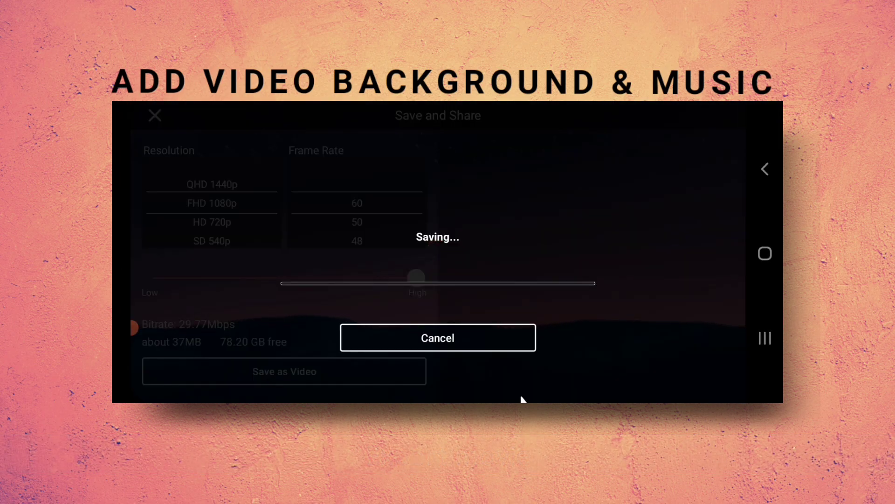